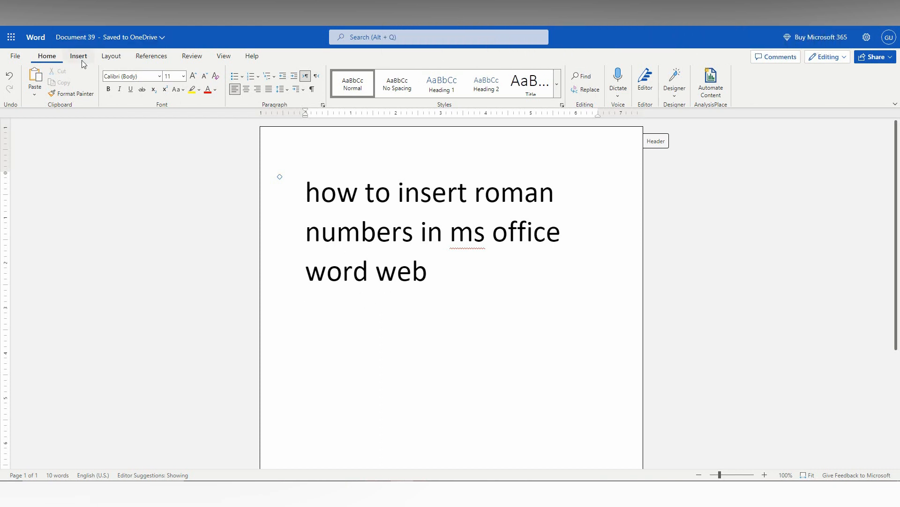
Switch the ribbon to the Insert tab to show content-insertion tools
left_click(78, 56)
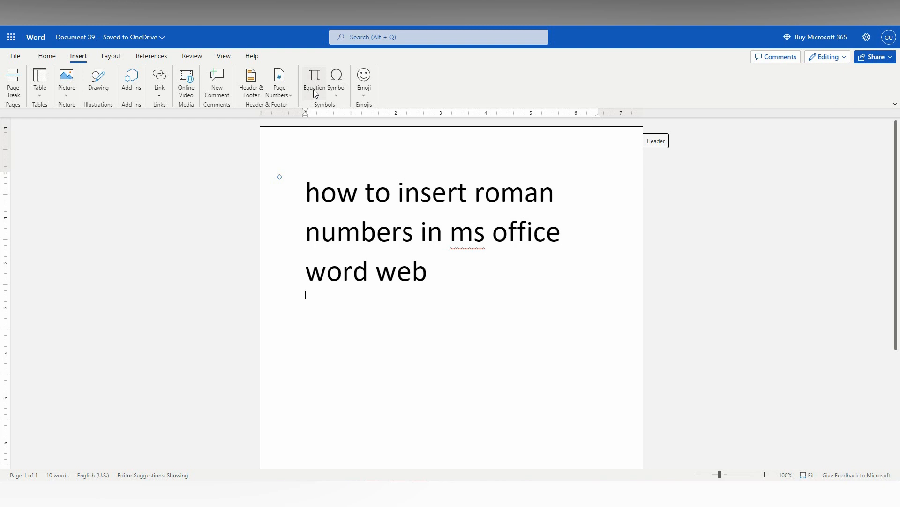
left_click(337, 77)
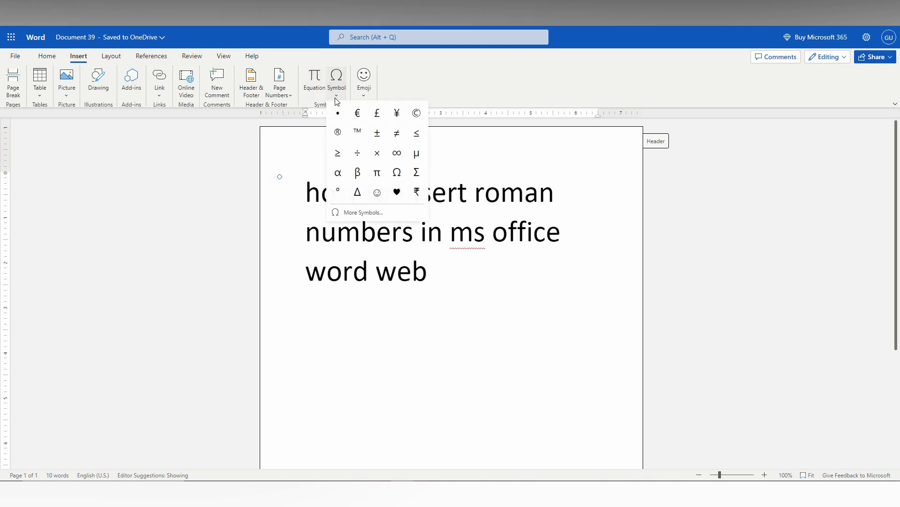
left_click(363, 212)
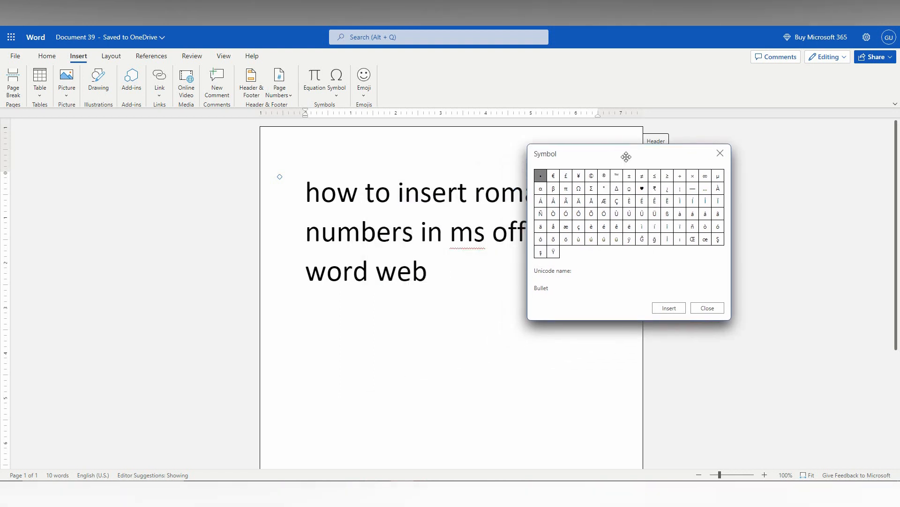
mouse_move(702, 270)
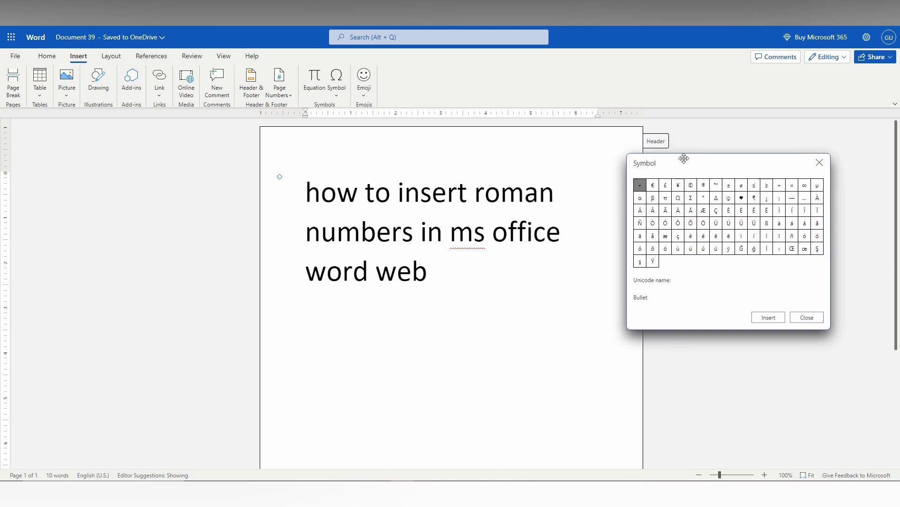
left_click(806, 317)
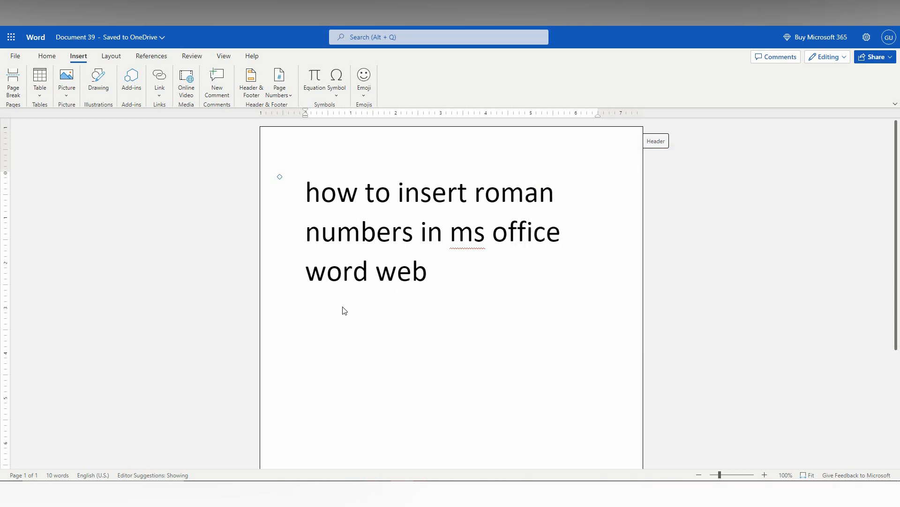
Set the font size of the empty line below the title to 72 from the Home tab
left_click(46, 56)
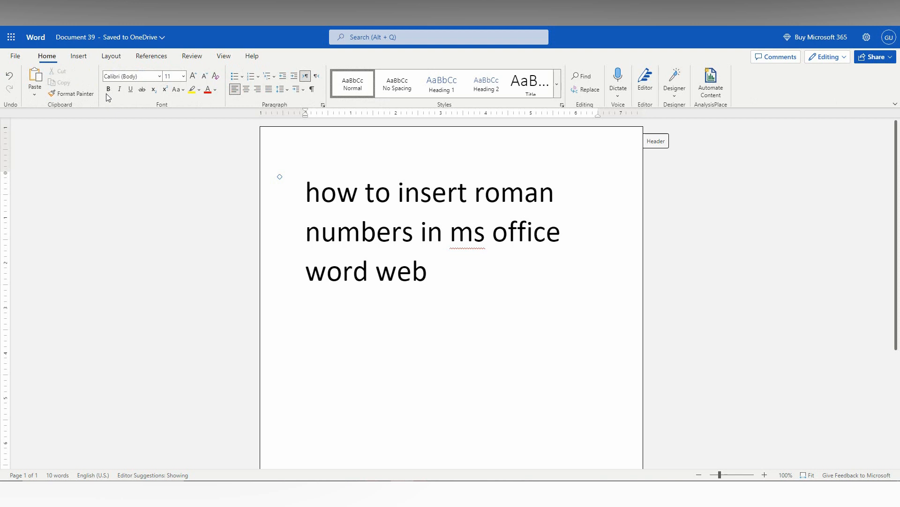
left_click(183, 76)
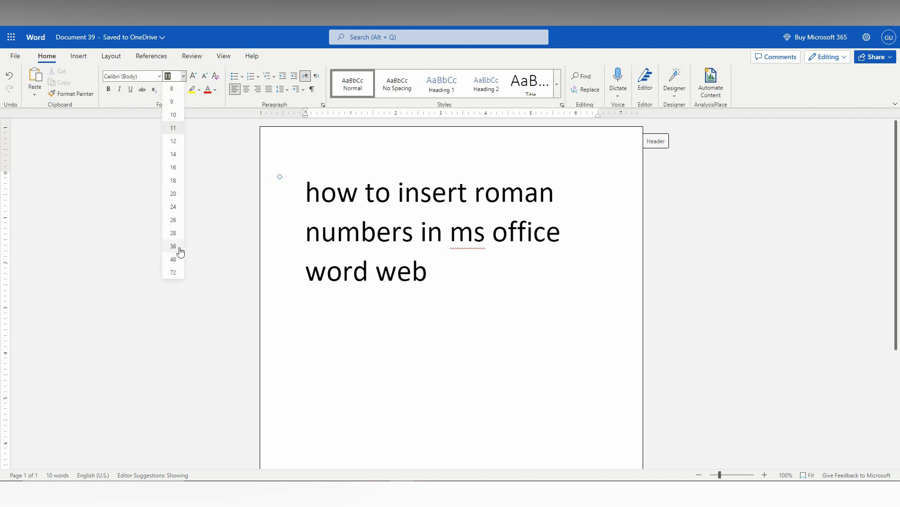
left_click(173, 259)
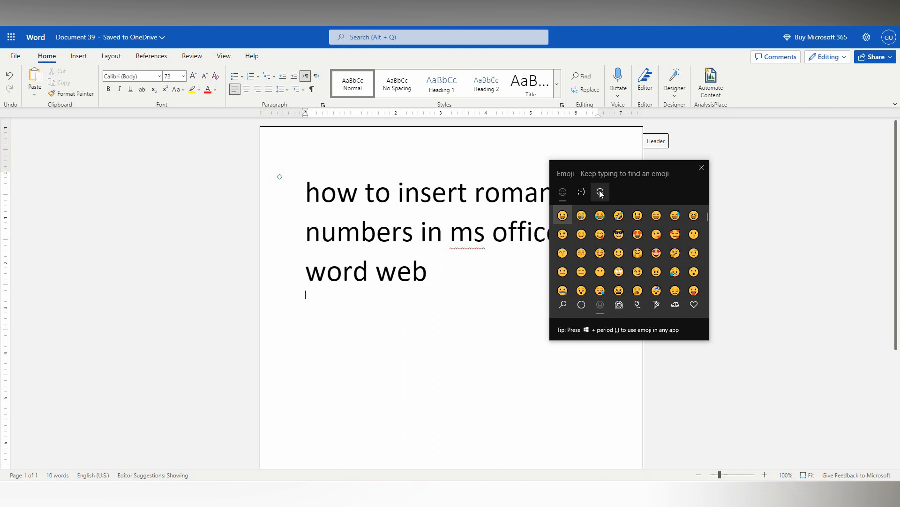
Switch the Emoji Panel to its symbols section and browse the categories
left_click(599, 192)
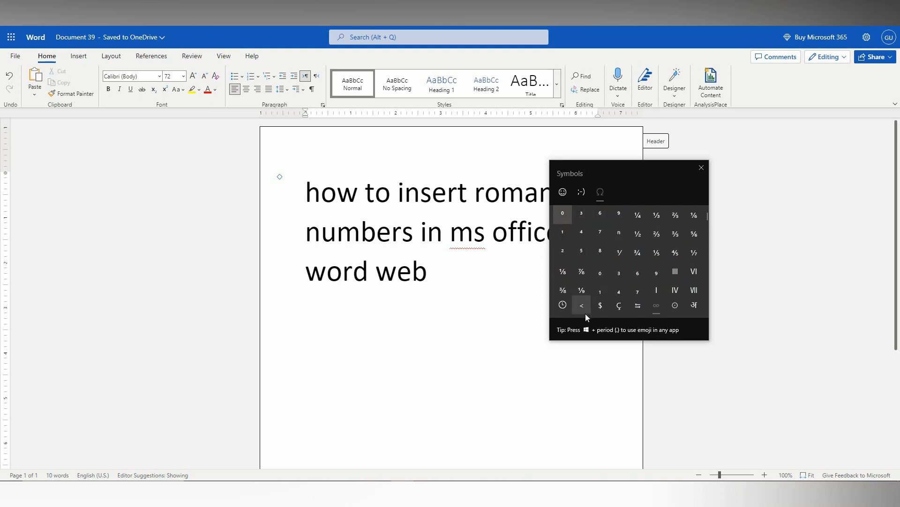
left_click(600, 192)
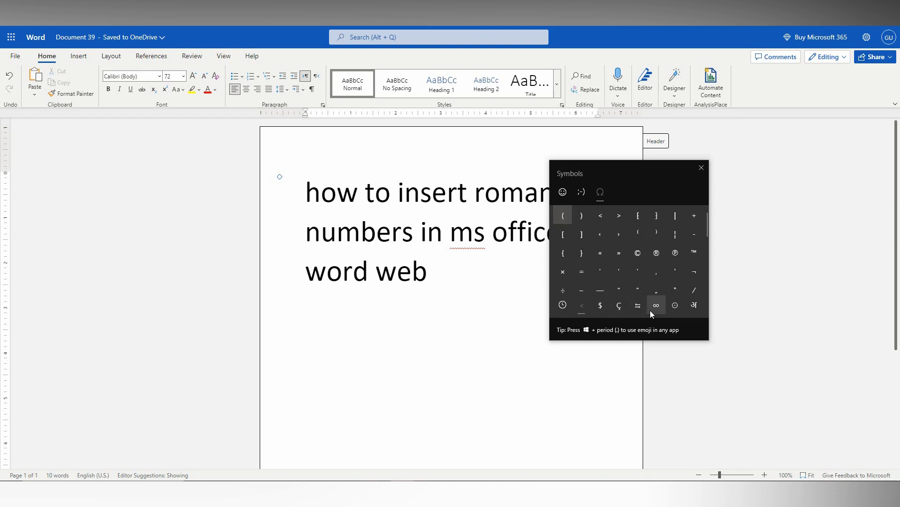
mouse_move(656, 305)
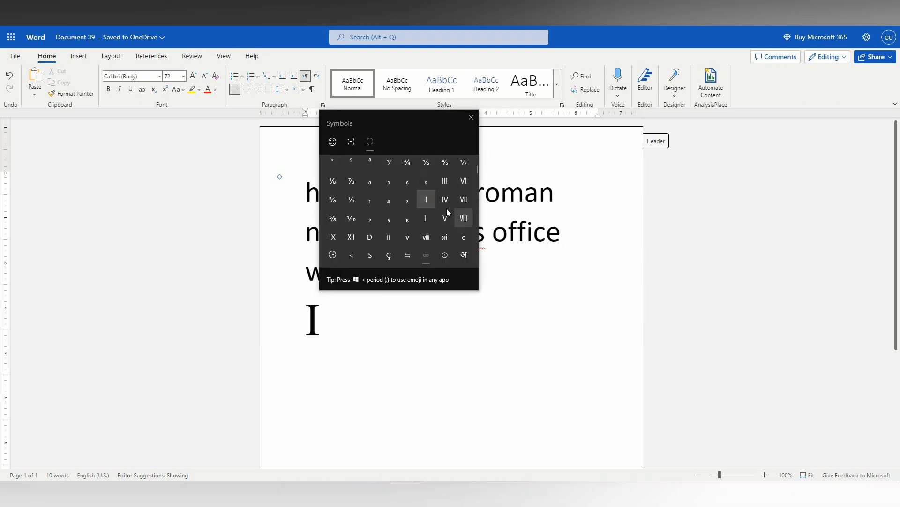
Insert more Roman numerals, ending in VIXXII, and place the cursor after the last one
left_click(463, 180)
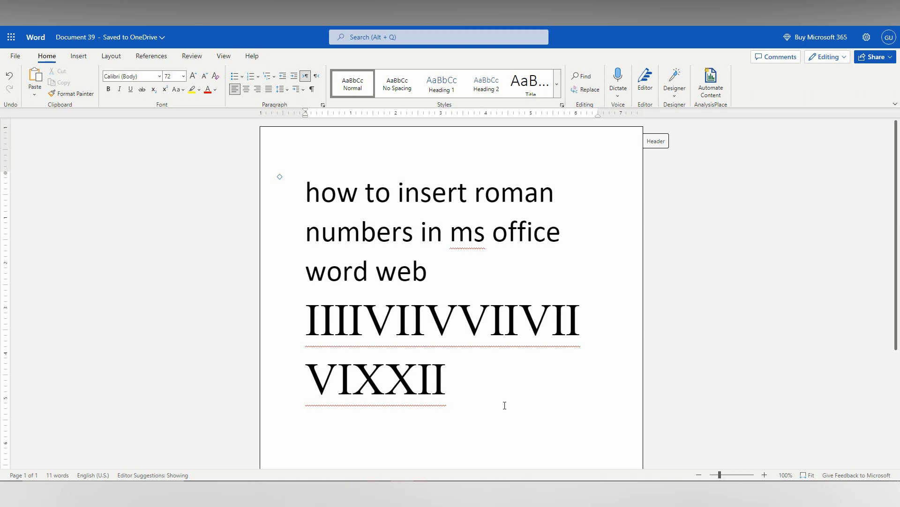
left_click(448, 380)
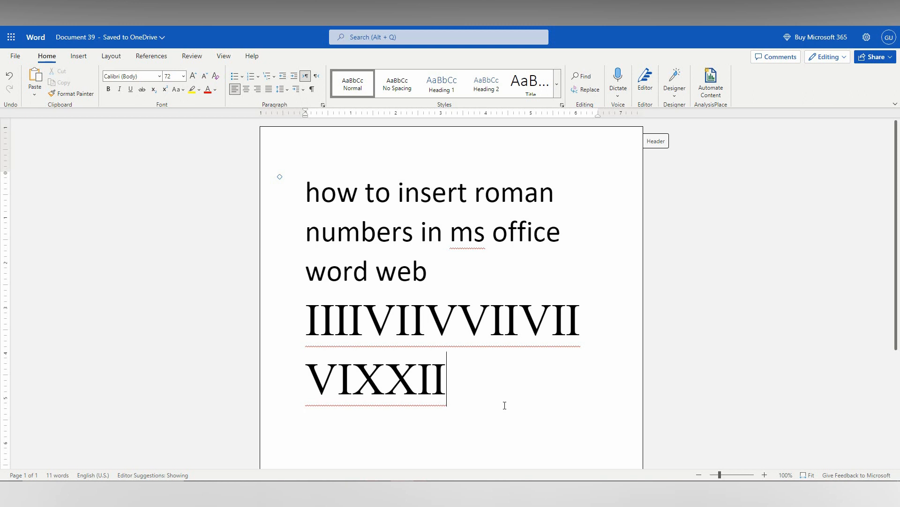